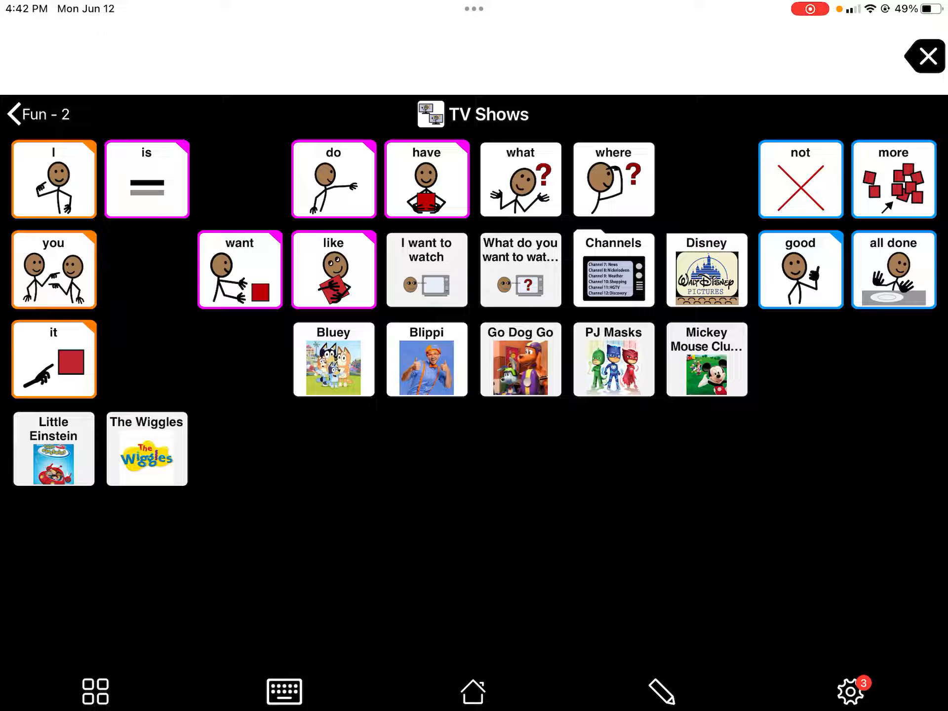
Return from the TV Shows page to the Fun - 2 folder
left_click(706, 269)
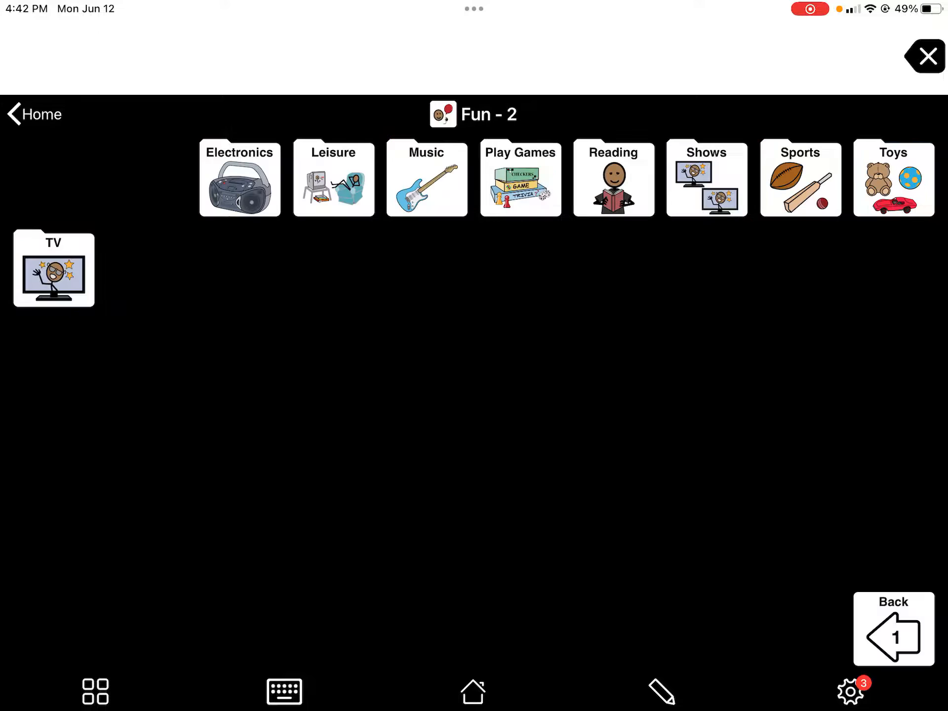
Go back to the Home page on the way to the Food folder
left_click(34, 113)
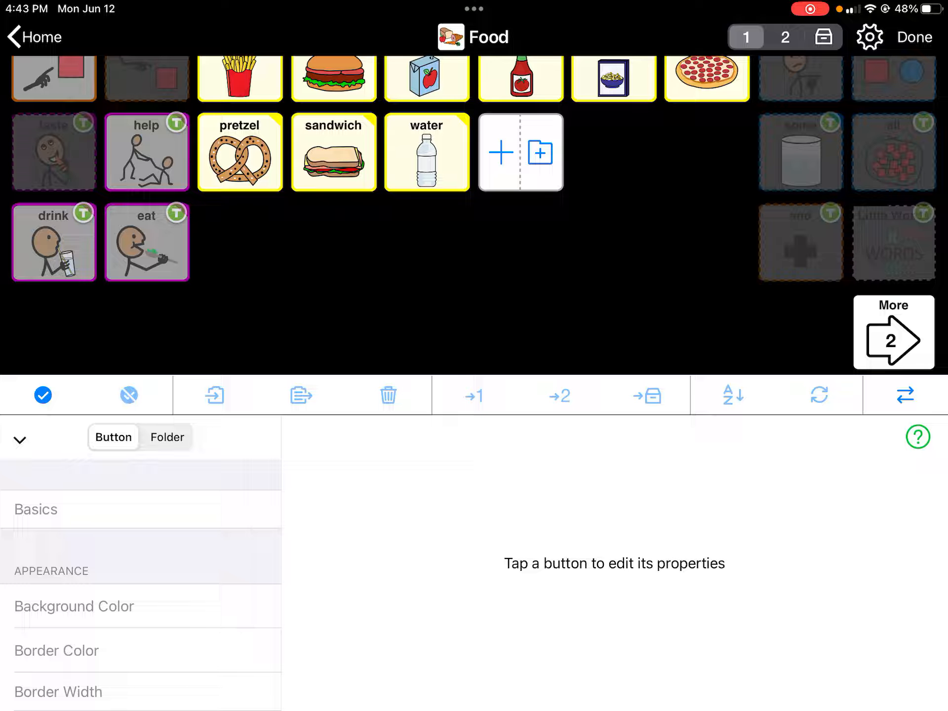
Start a new Food-page folder with No Template and continue to its properties
left_click(539, 152)
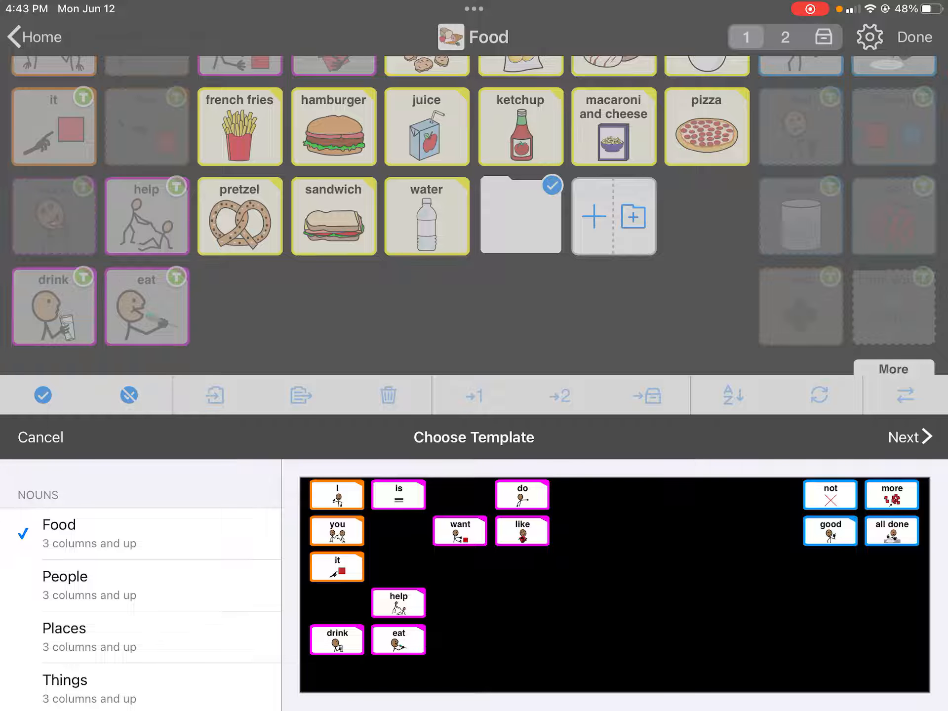
scroll("down", 3)
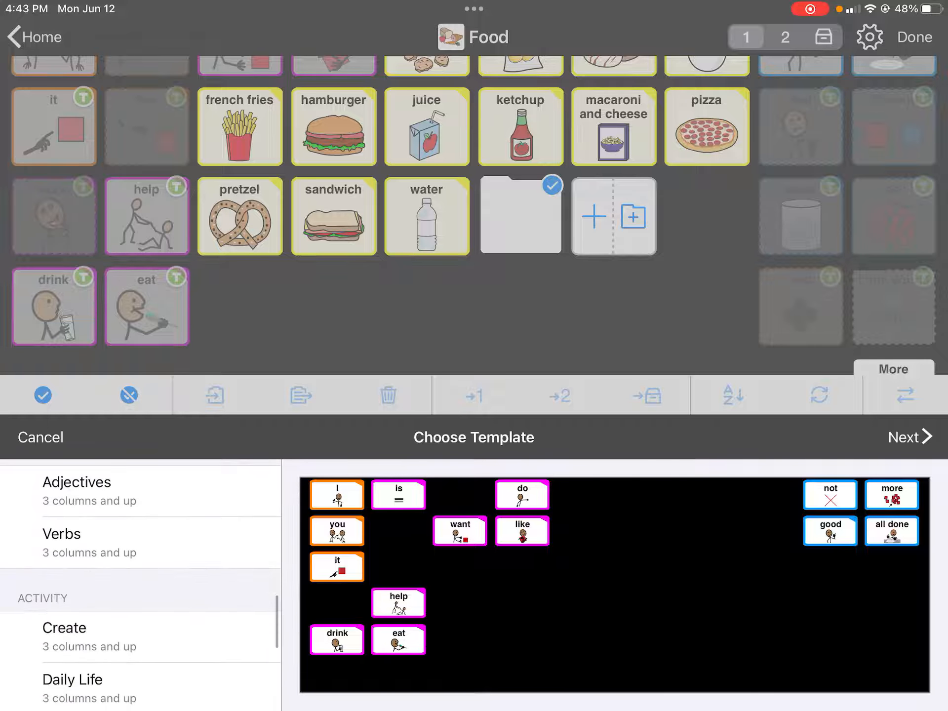
scroll("down", 3)
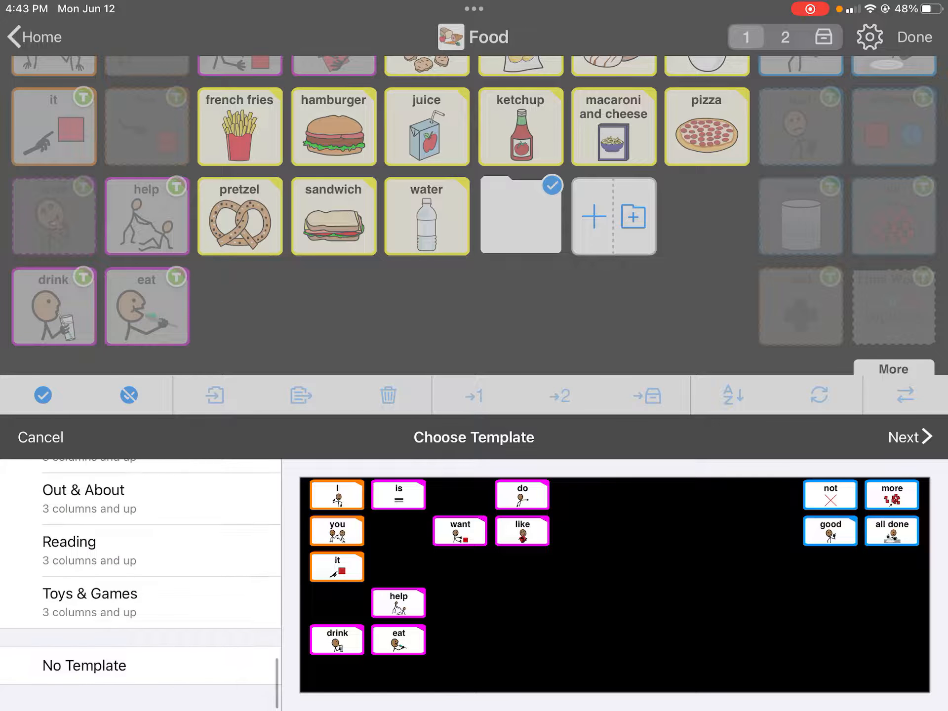
left_click(84, 665)
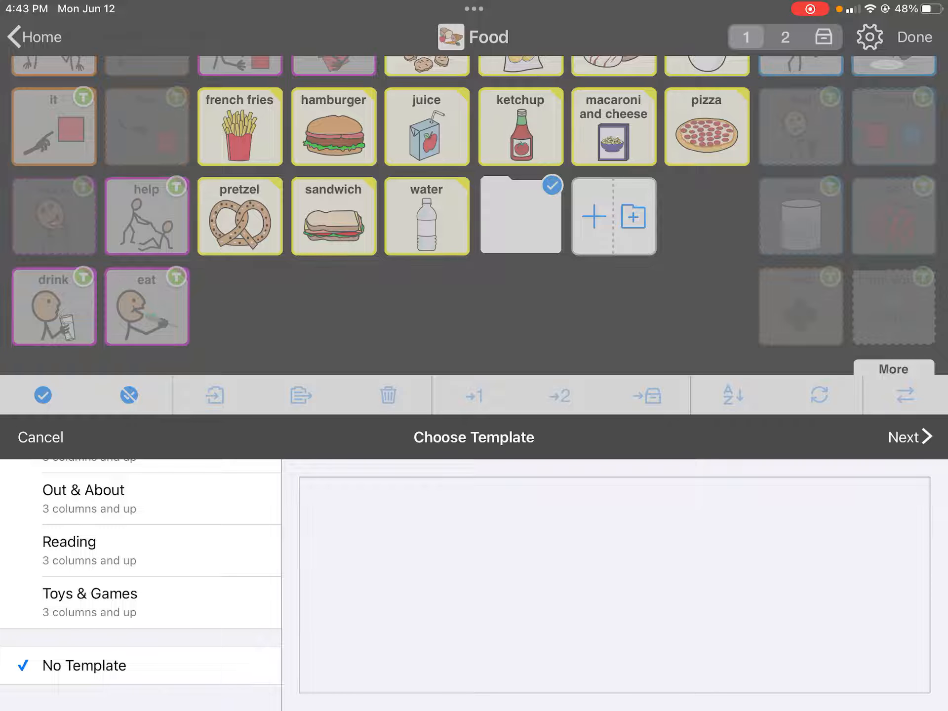
left_click(910, 437)
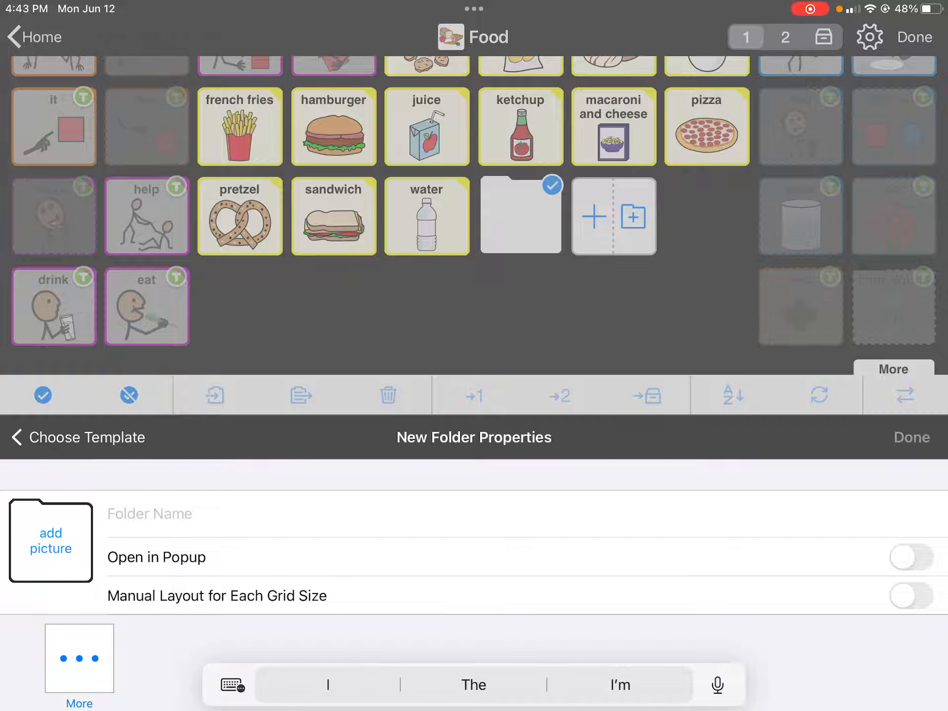
Name the folder 'I like to eat apples & bananas' and use the cartoon apple photo
type("I")
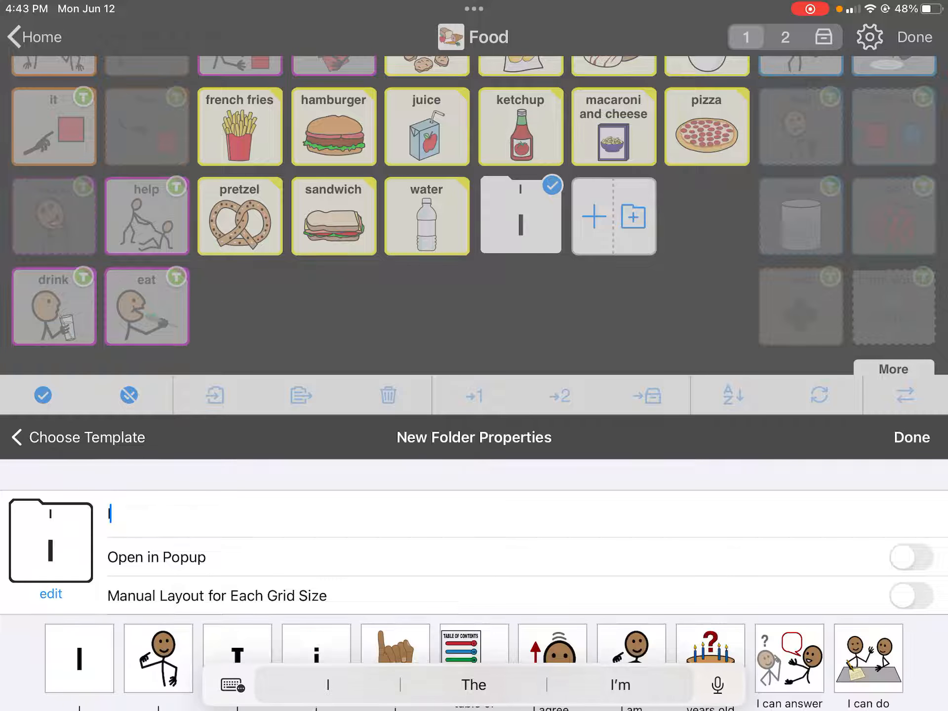
type("I like to eat appl")
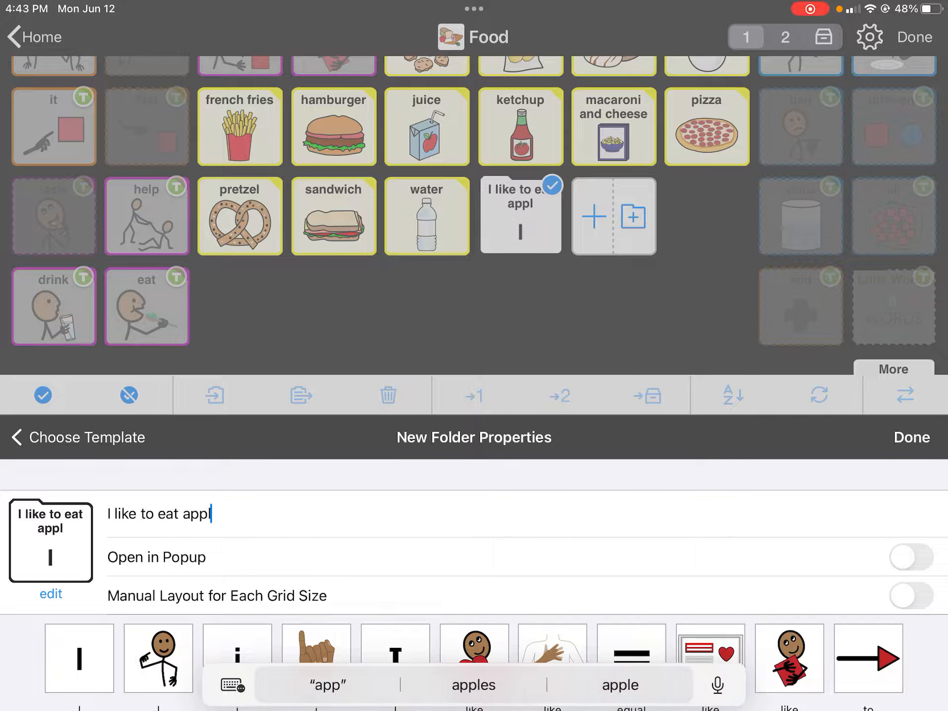
left_click(473, 684)
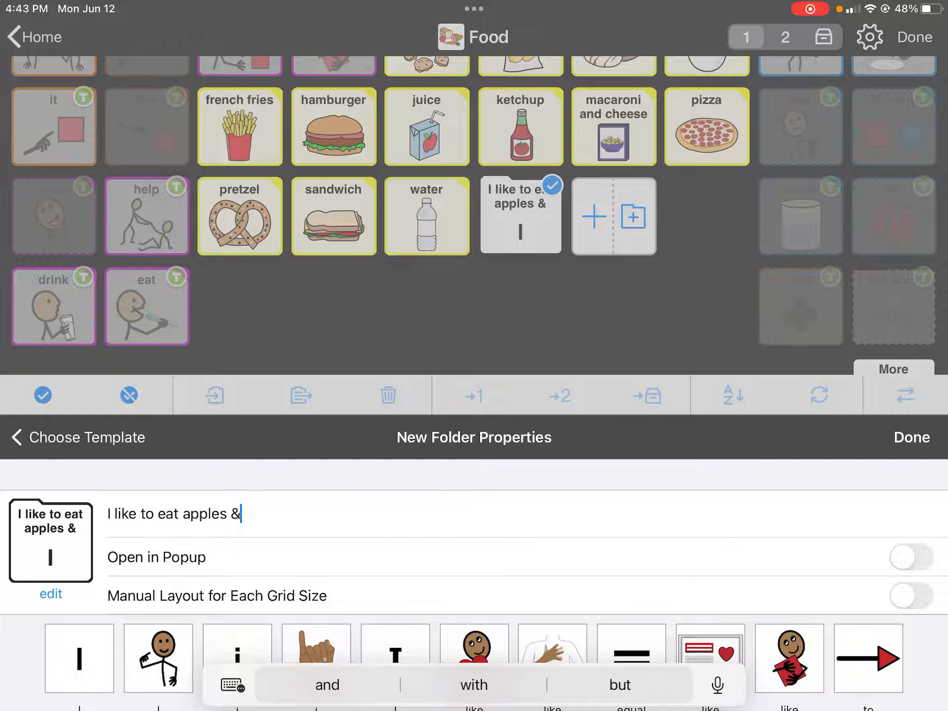
type("bananas")
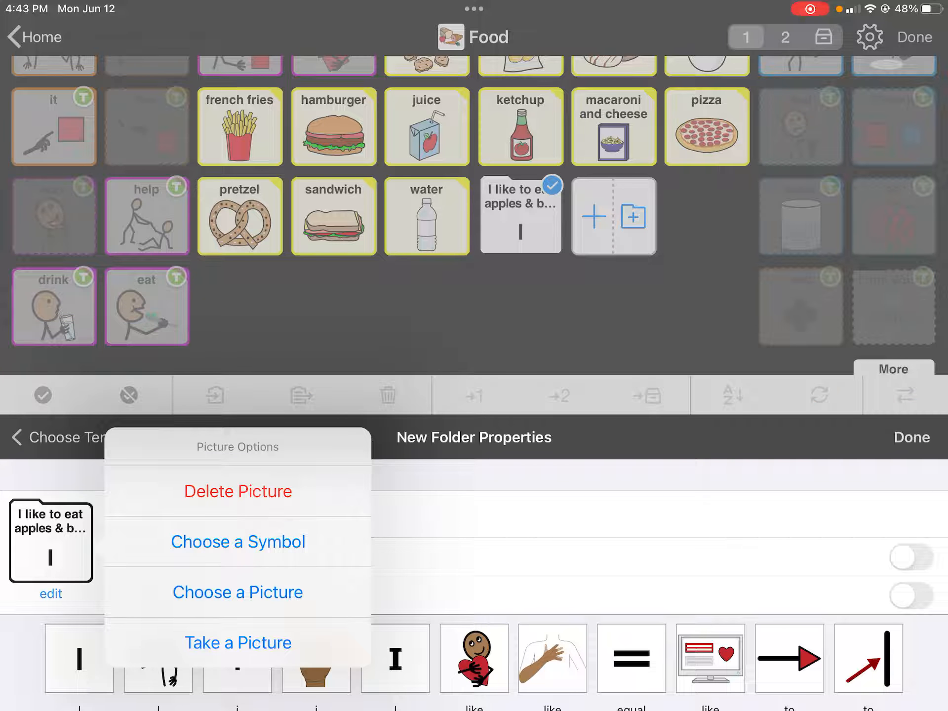
left_click(237, 592)
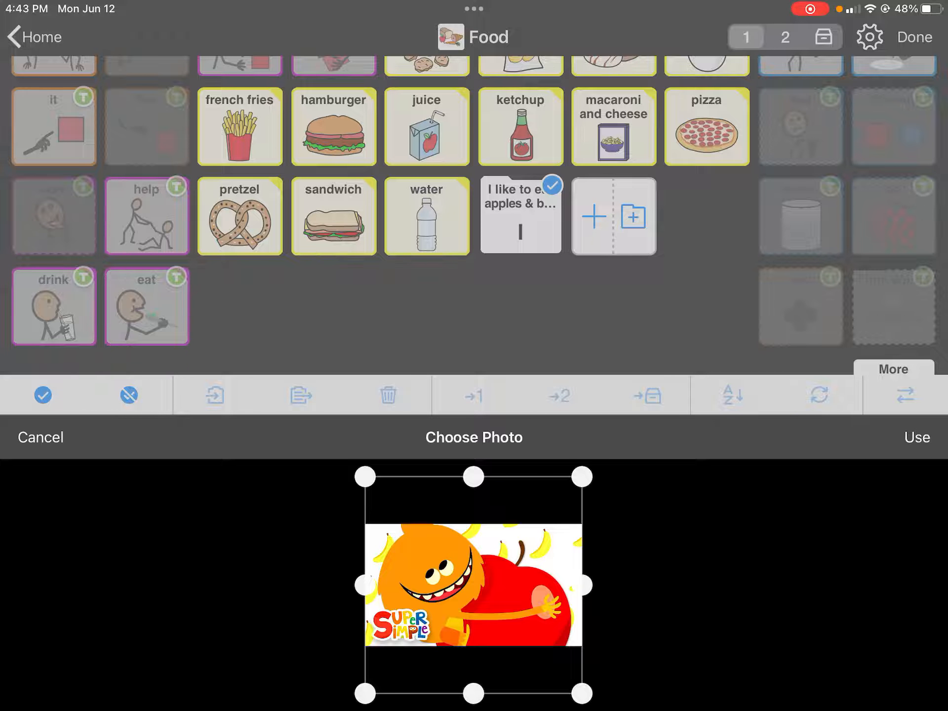
left_click(916, 437)
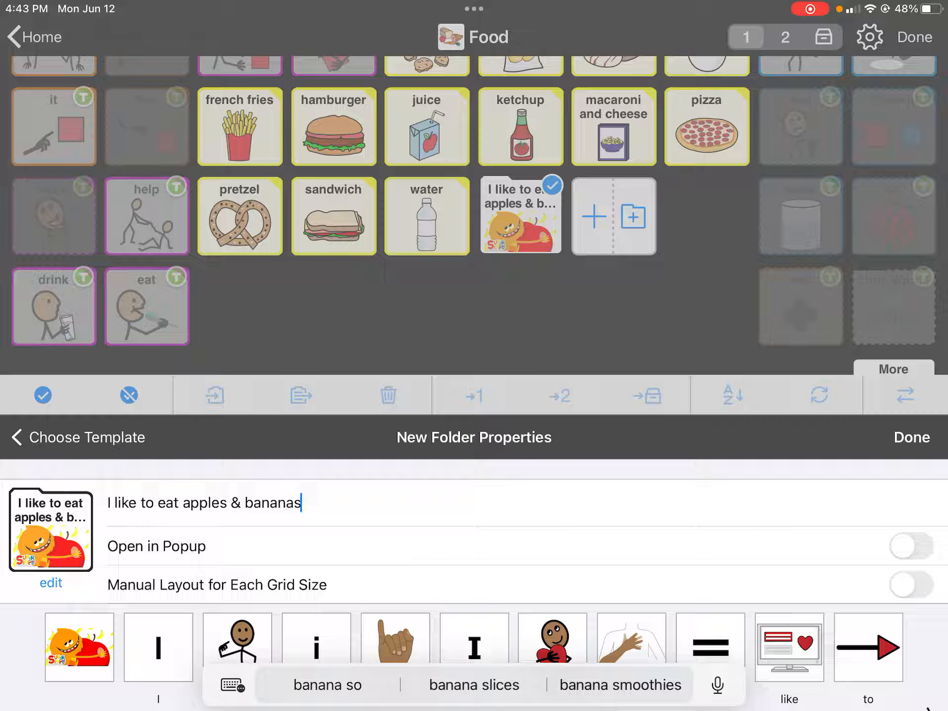
Save the folder and open the new apples & bananas folder
left_click(912, 546)
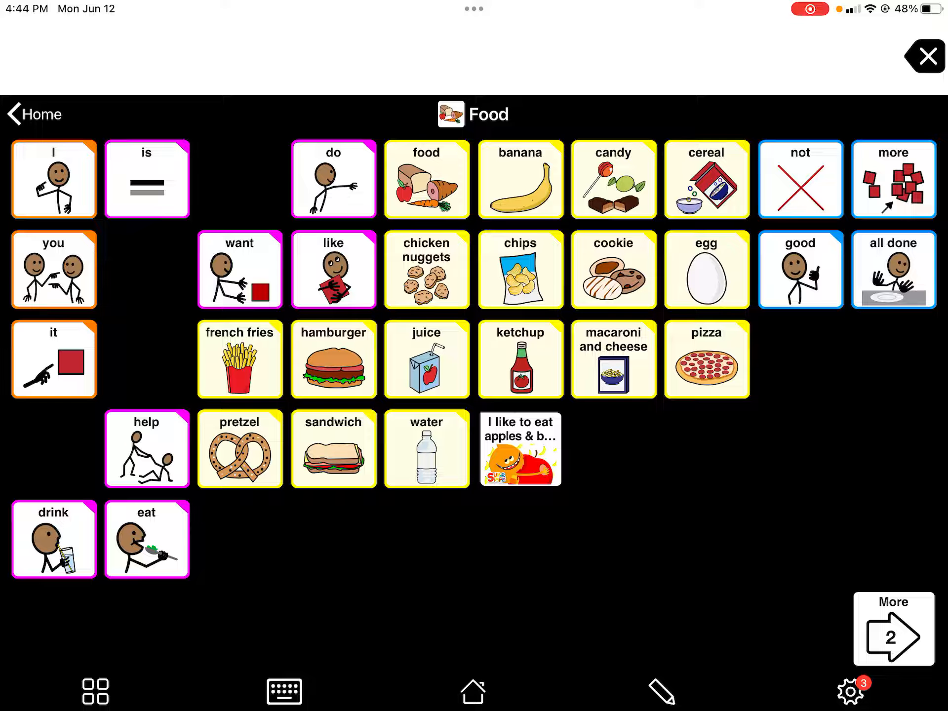
left_click(519, 448)
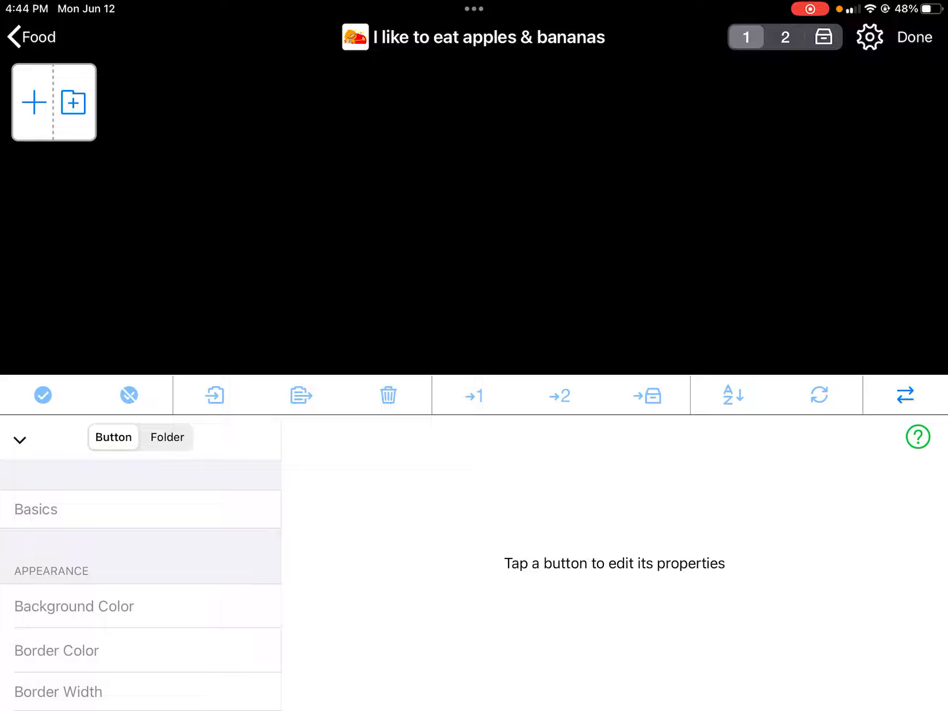
Add a button speaking 'I like to eat apples & bananas' with a recent photo as its picture
left_click(54, 102)
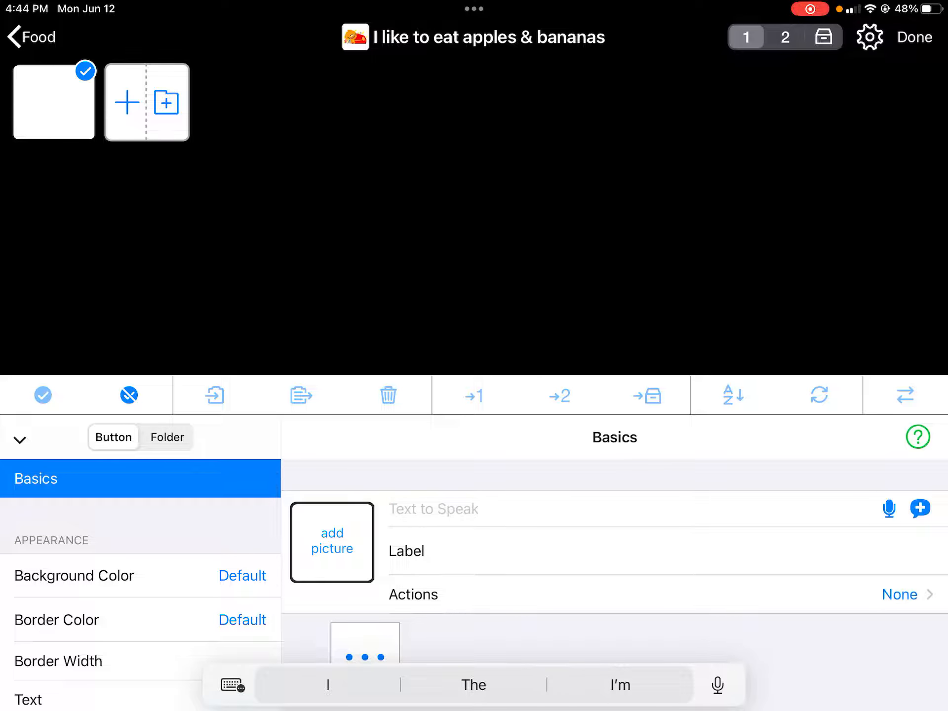
type("I like to eat apples")
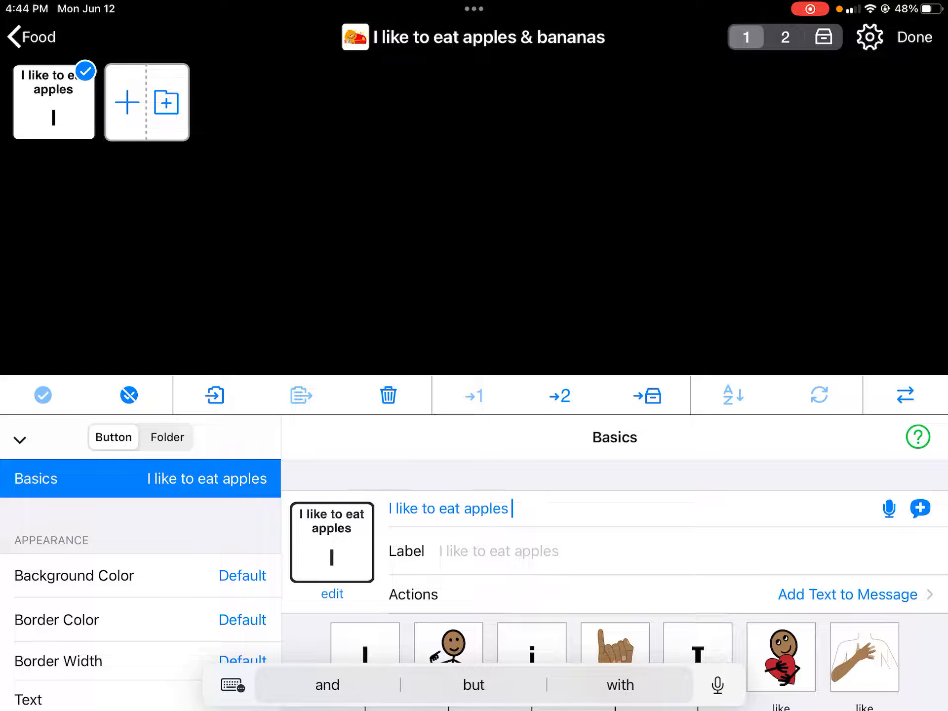
type("& bananas")
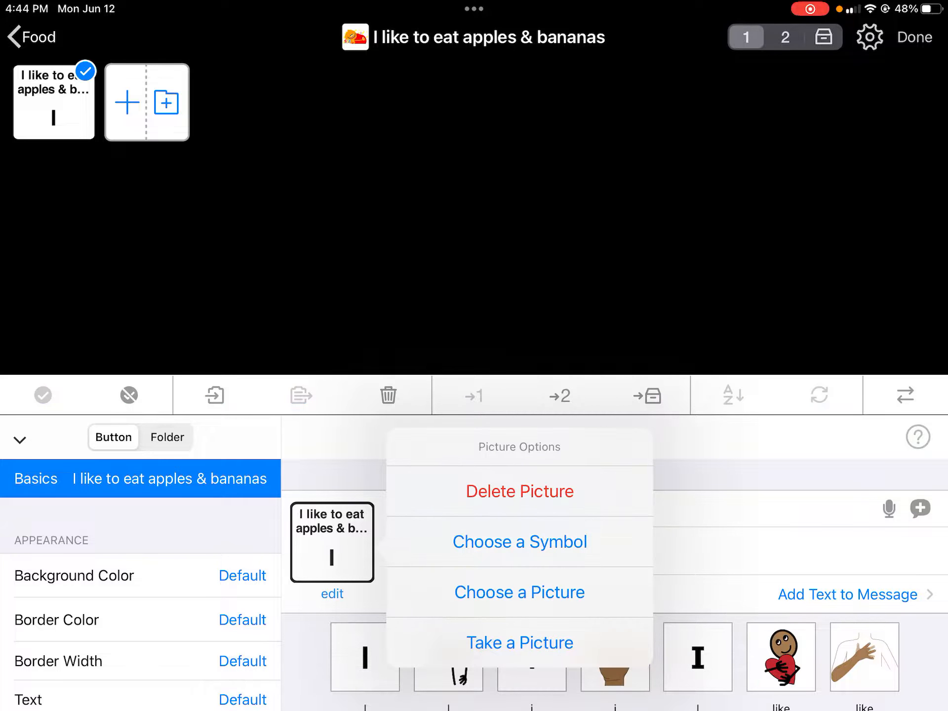
left_click(519, 592)
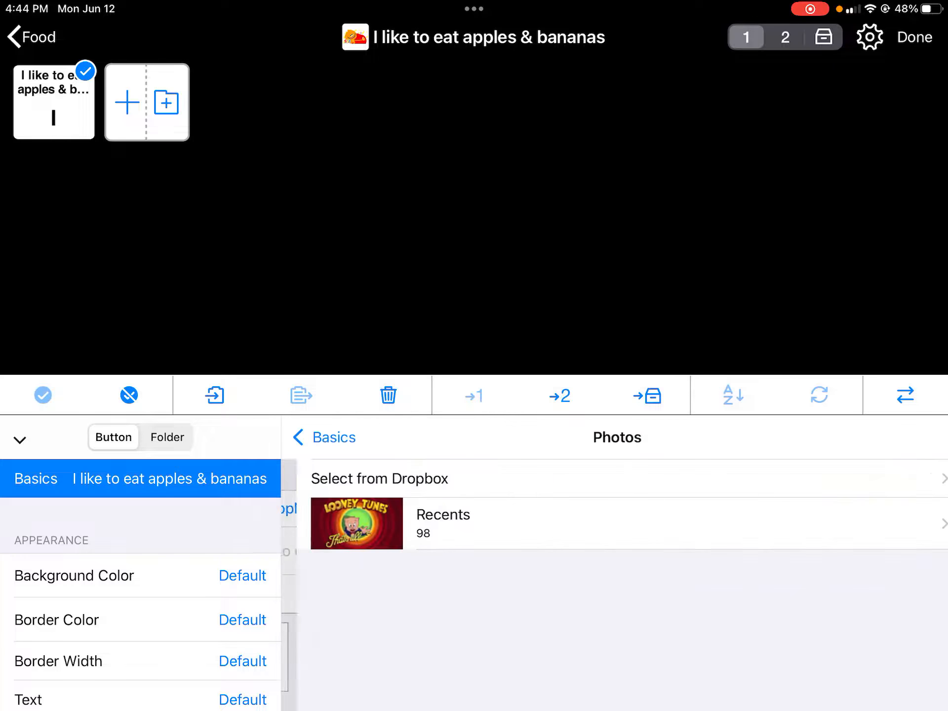
left_click(441, 522)
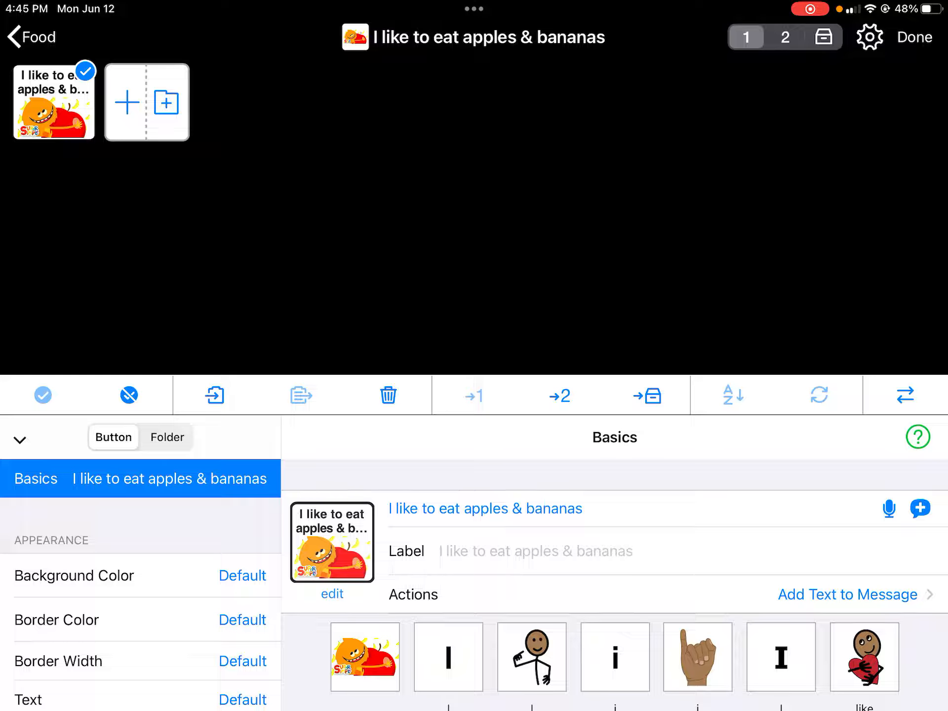
Review the phrase's speech and Record Audio options, then add a blank second button
left_click(888, 508)
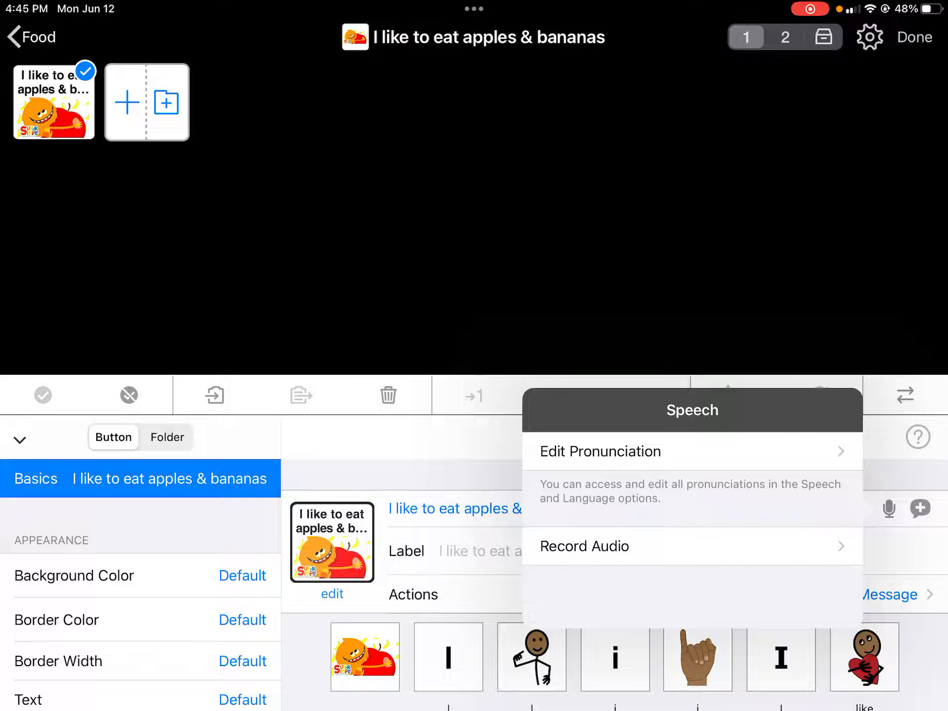
left_click(584, 546)
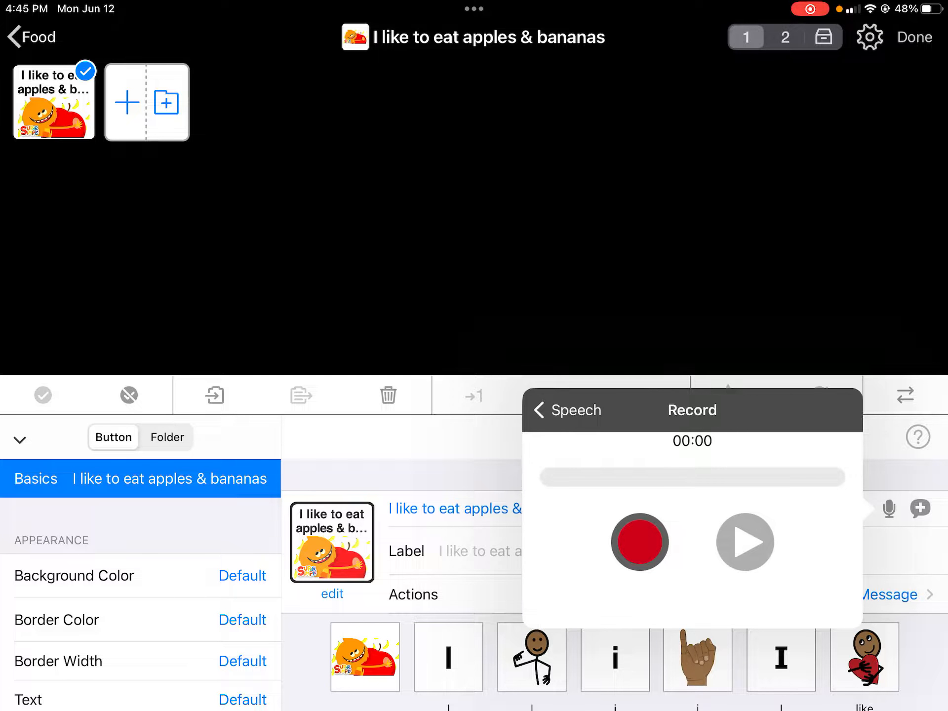
left_click(640, 542)
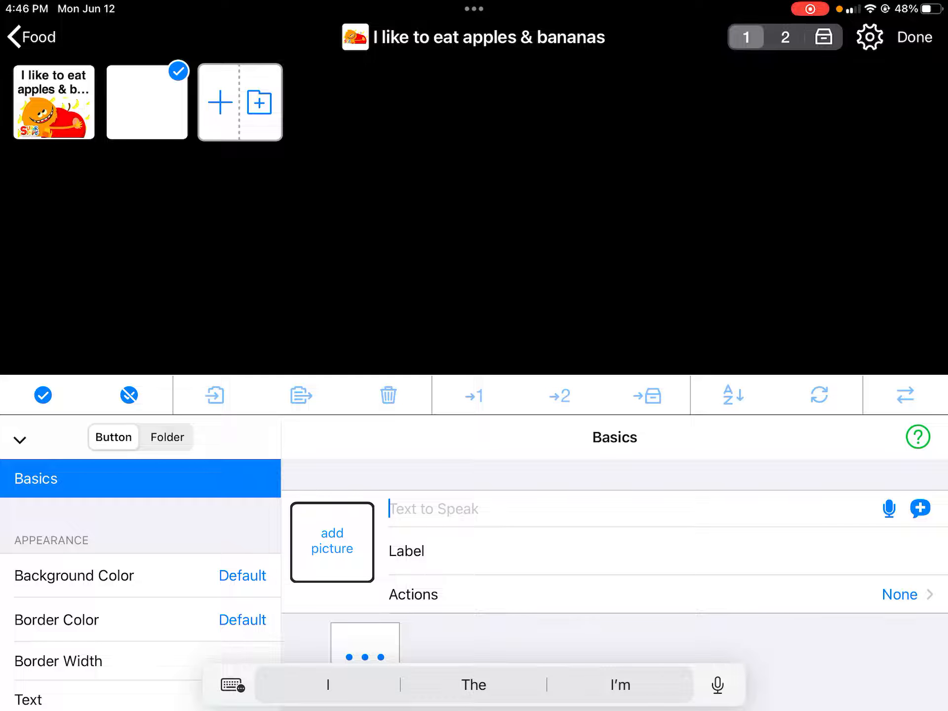
Give the blank button the text 'I like to eat' and search symbols for 'Eat'
type("I like to")
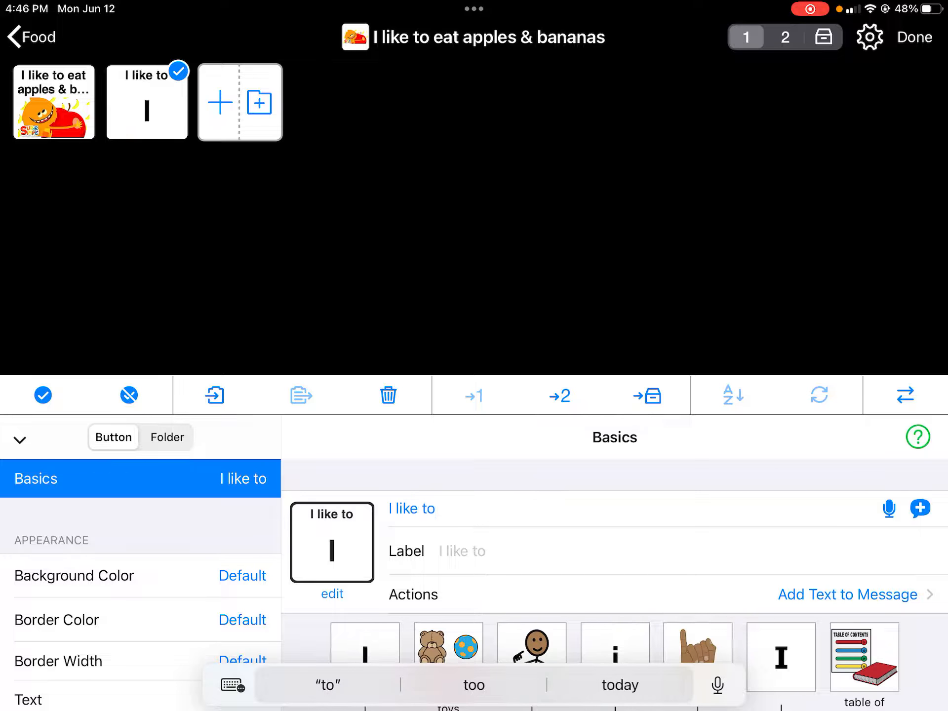
type("eat")
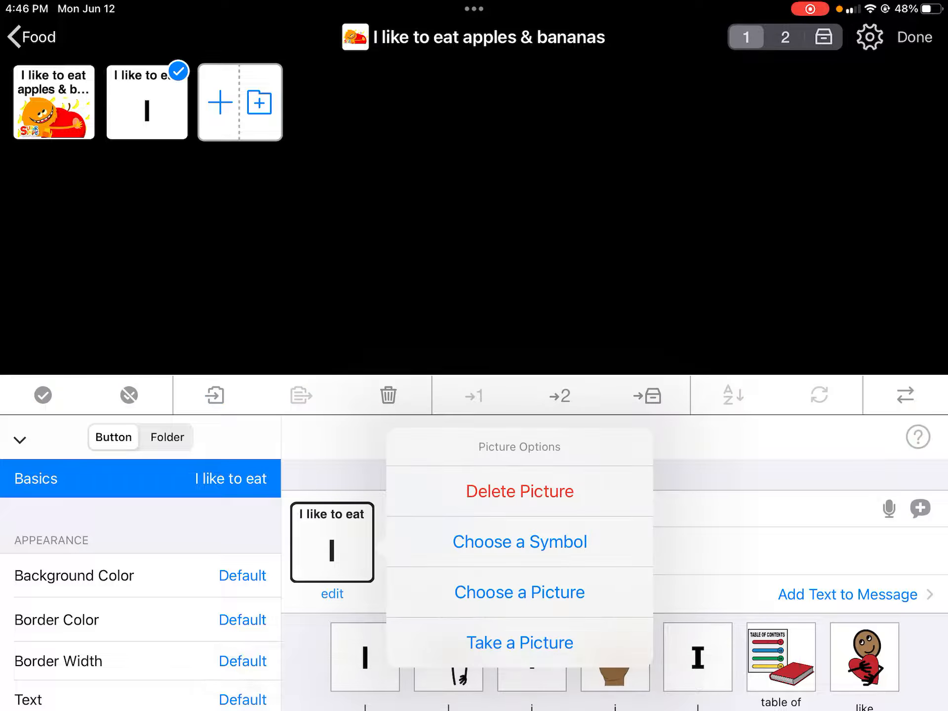
left_click(519, 541)
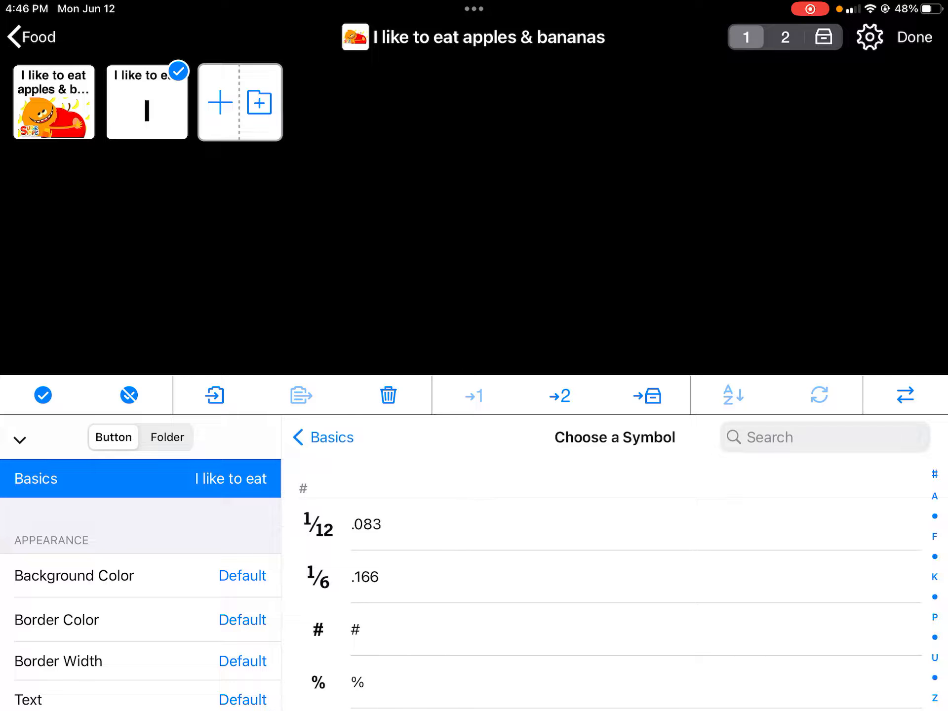
type("Eat")
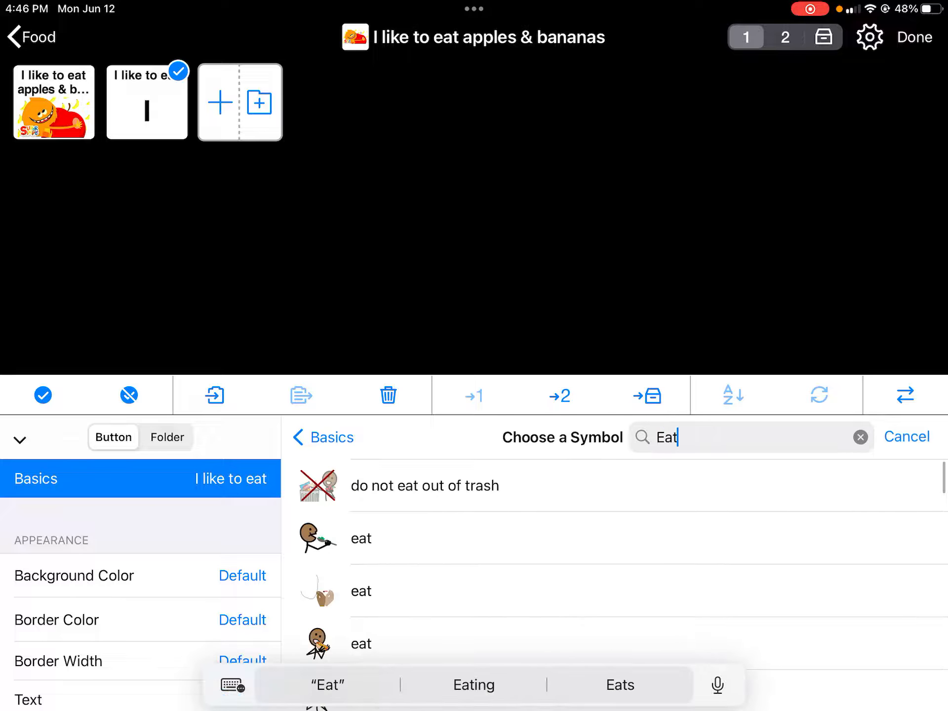
scroll("down", 3)
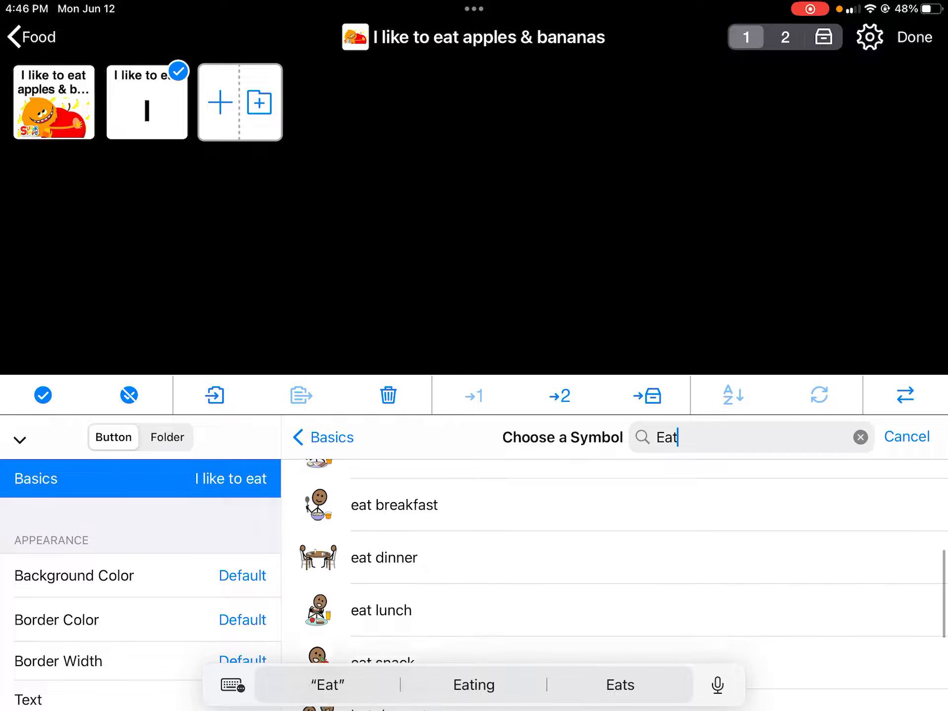
scroll("down", 3)
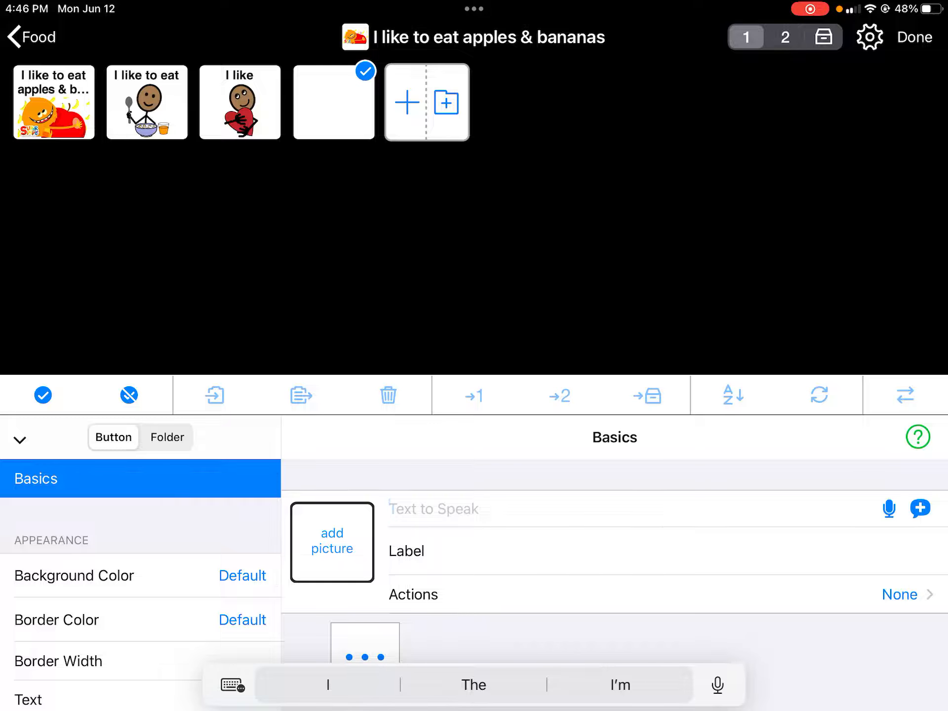
Fill the new blank button as 'I like to' with the eat symbol
left_click(436, 508)
type("I like to")
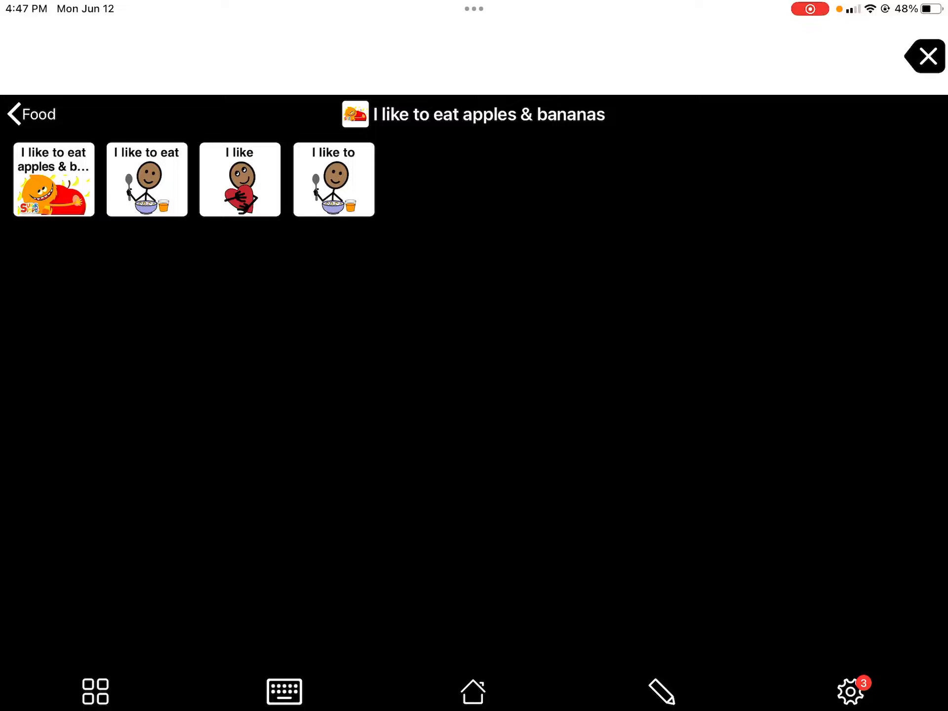
Back on the Food page, speak the full apples & bananas phrase and open the popup
left_click(32, 113)
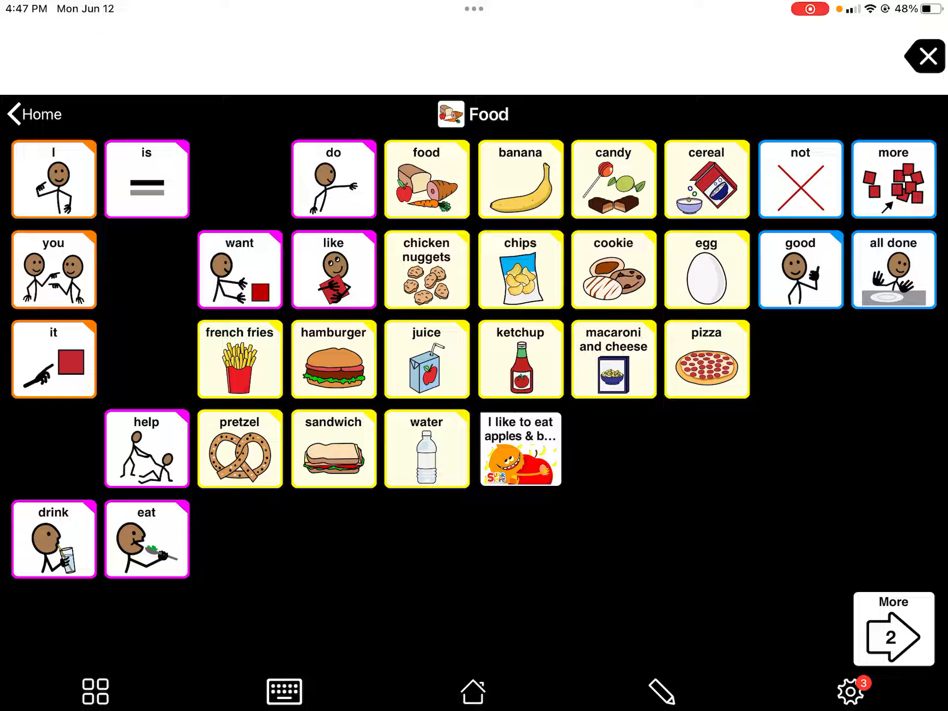
left_click(519, 449)
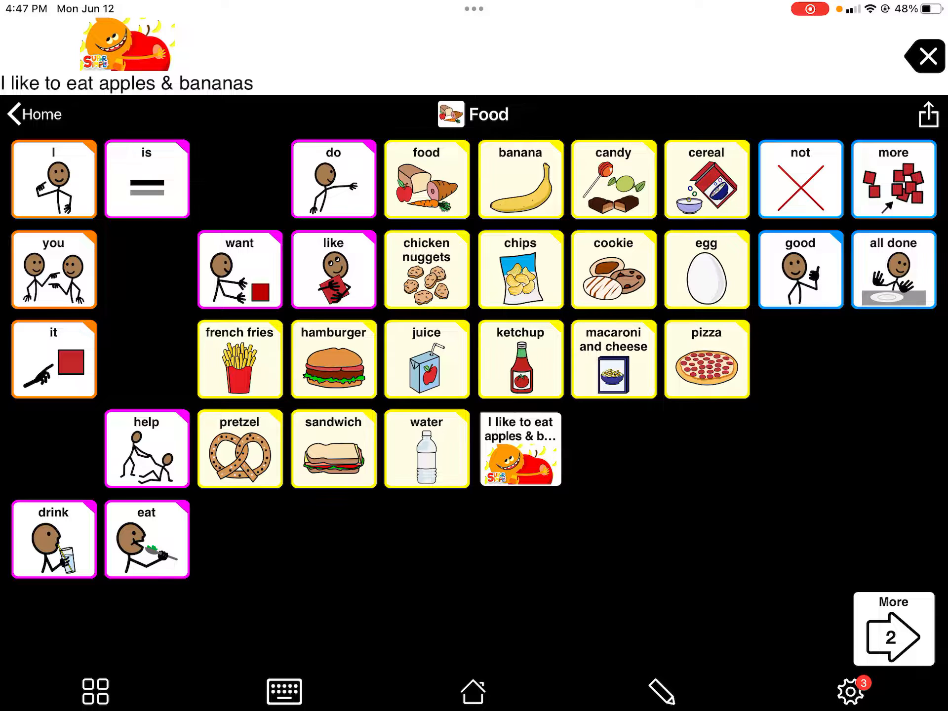
left_click(519, 449)
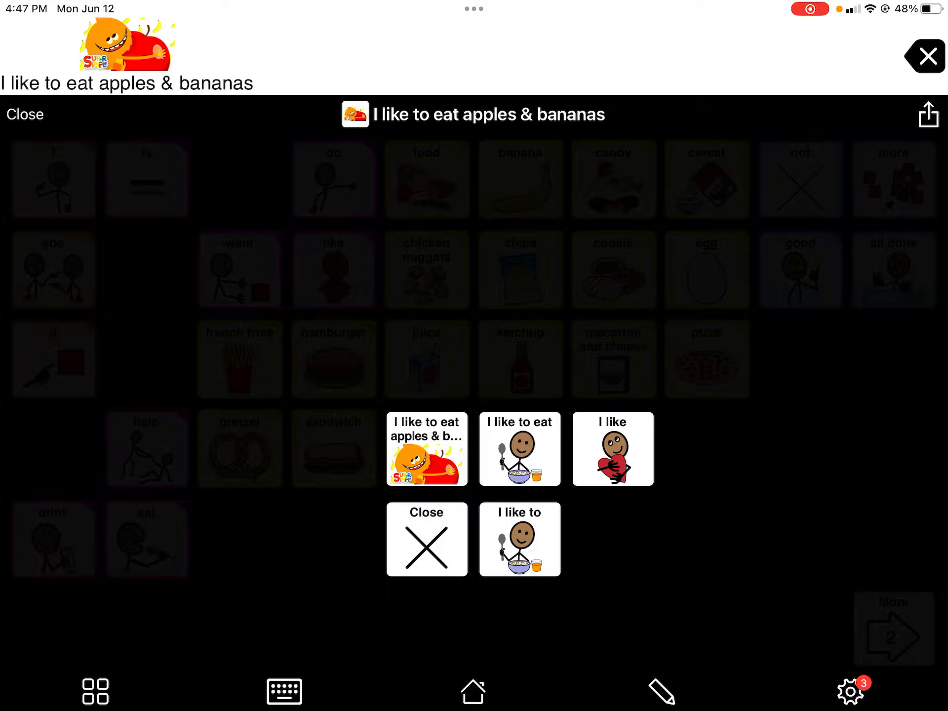
Build messages from 'I like to eat', 'I like to', 'I like' and cookie
left_click(425, 269)
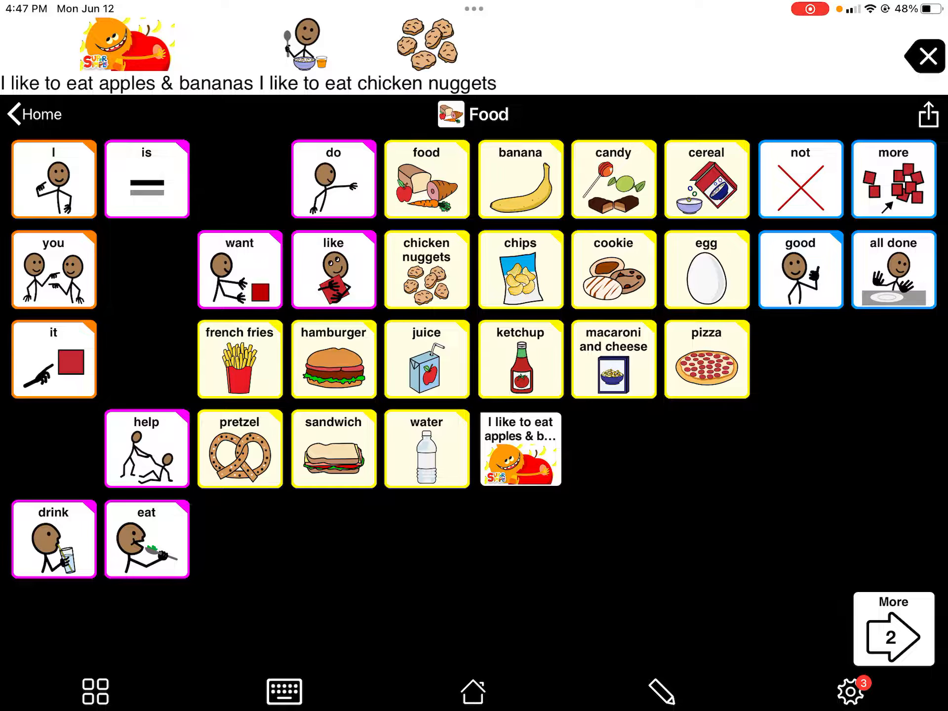
left_click(520, 449)
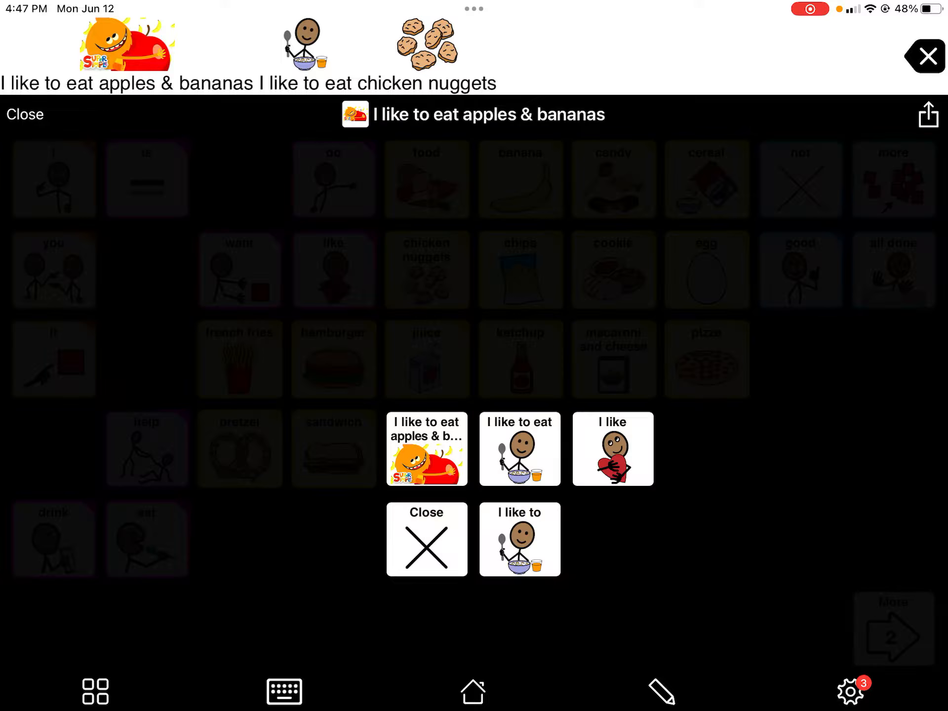
left_click(519, 539)
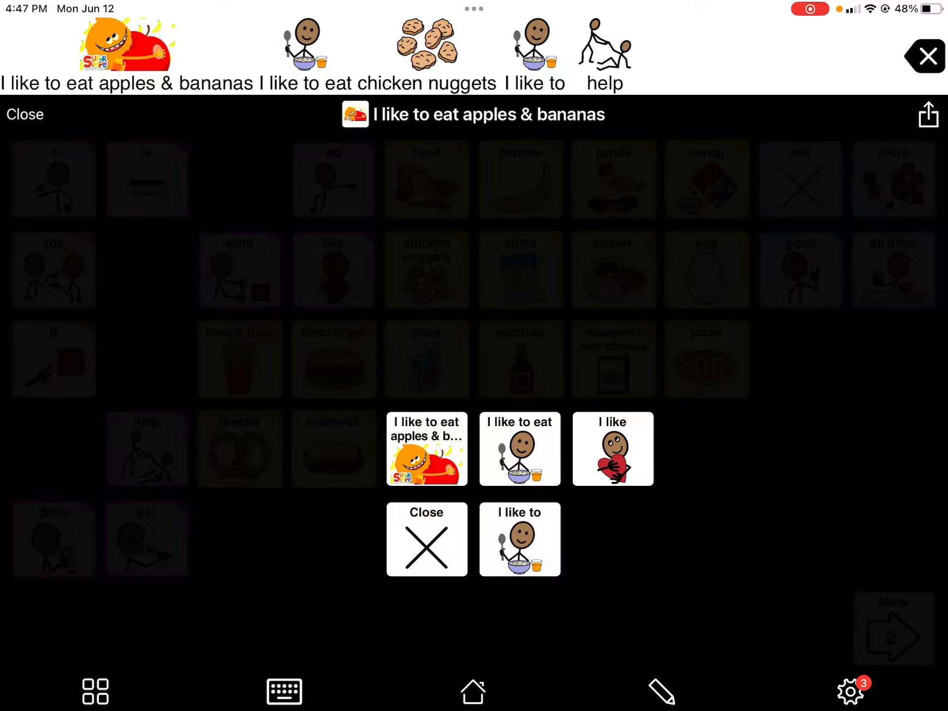
left_click(612, 448)
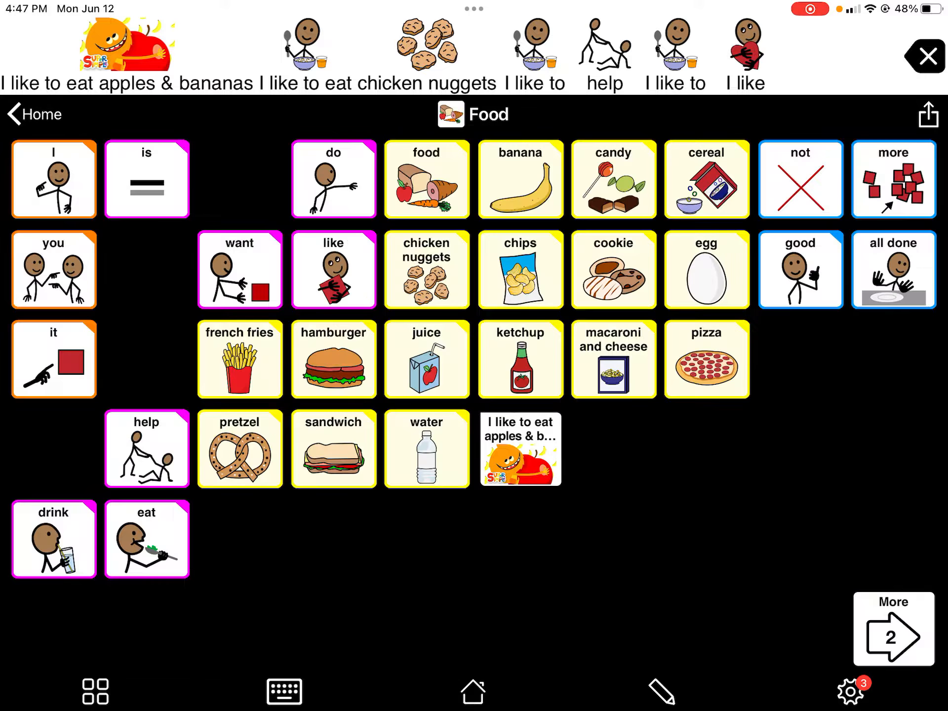
left_click(613, 270)
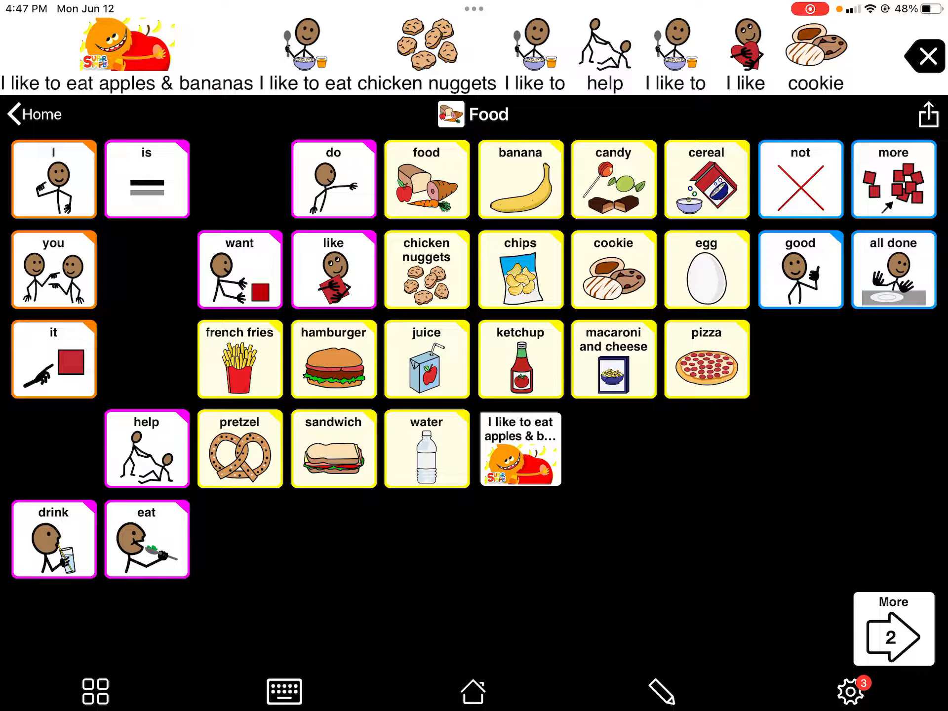